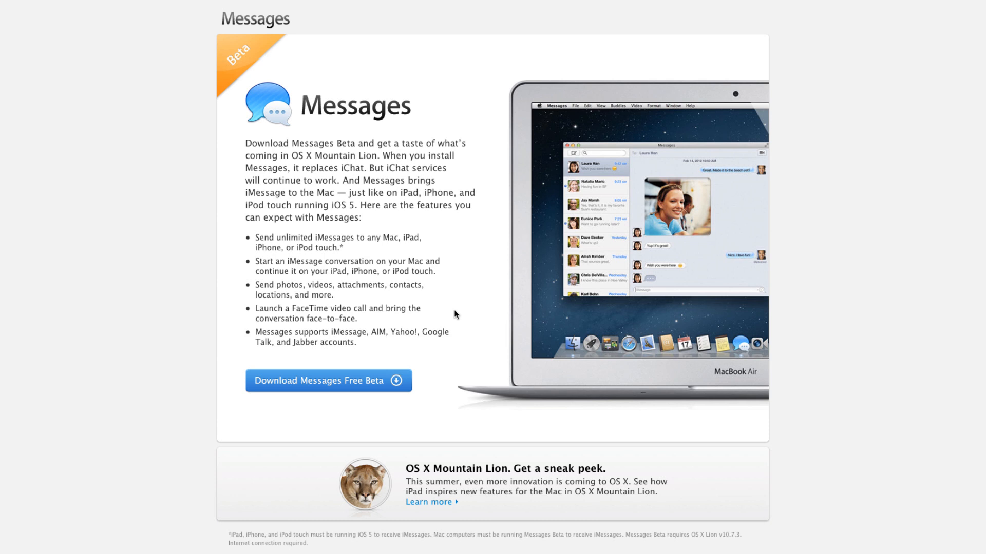
mouse_move(449, 325)
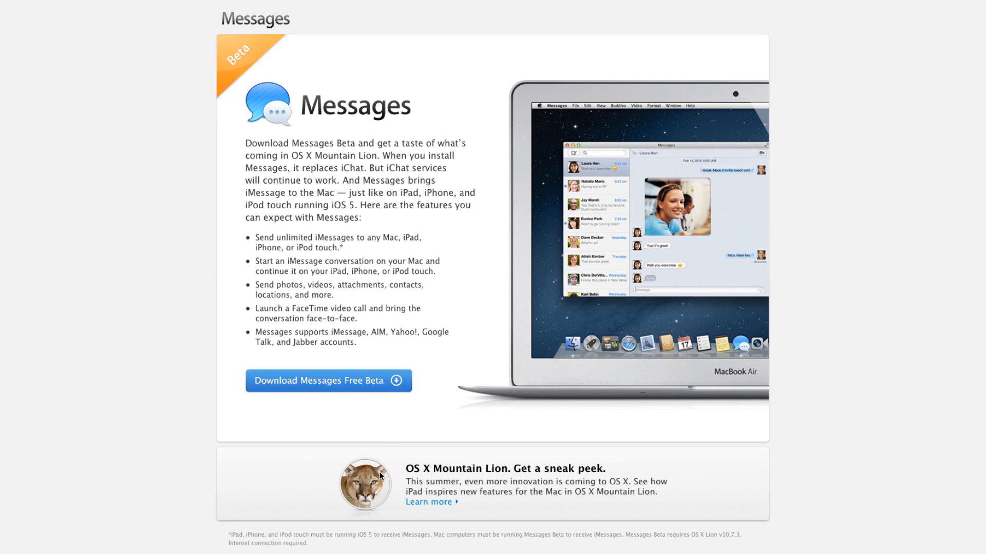
mouse_move(398, 468)
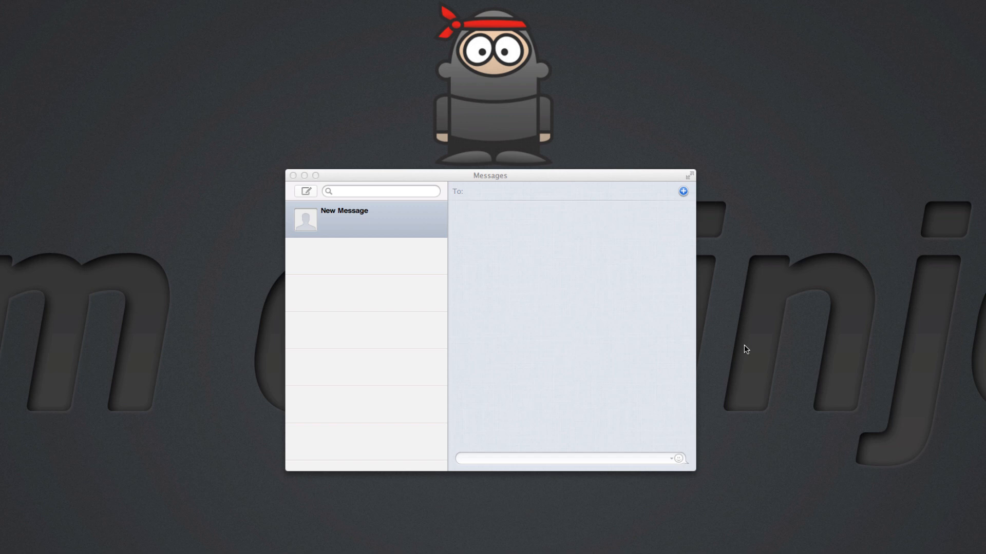
mouse_move(357, 309)
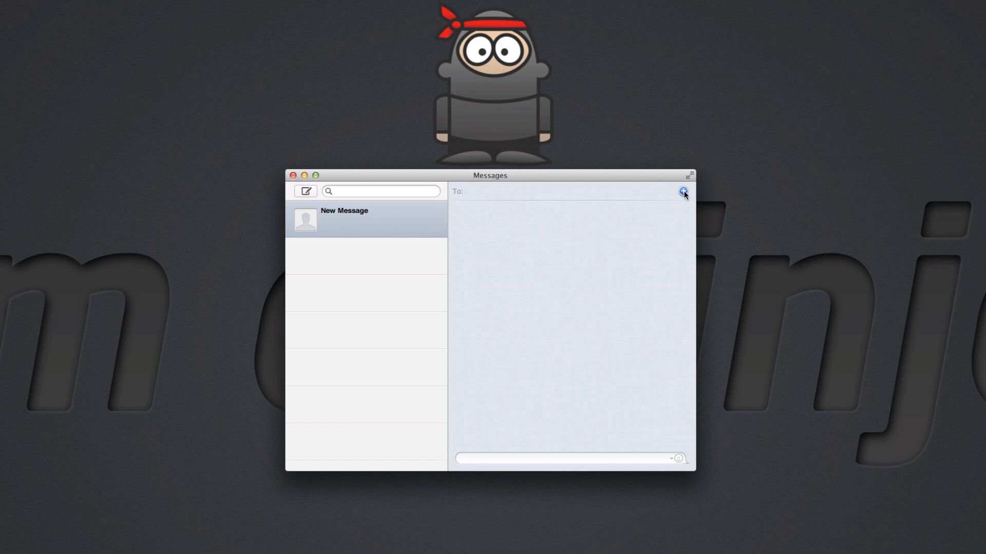
Step: Draft 'hey' in the message field and browse the smiley emoji set from the picker
click(682, 193)
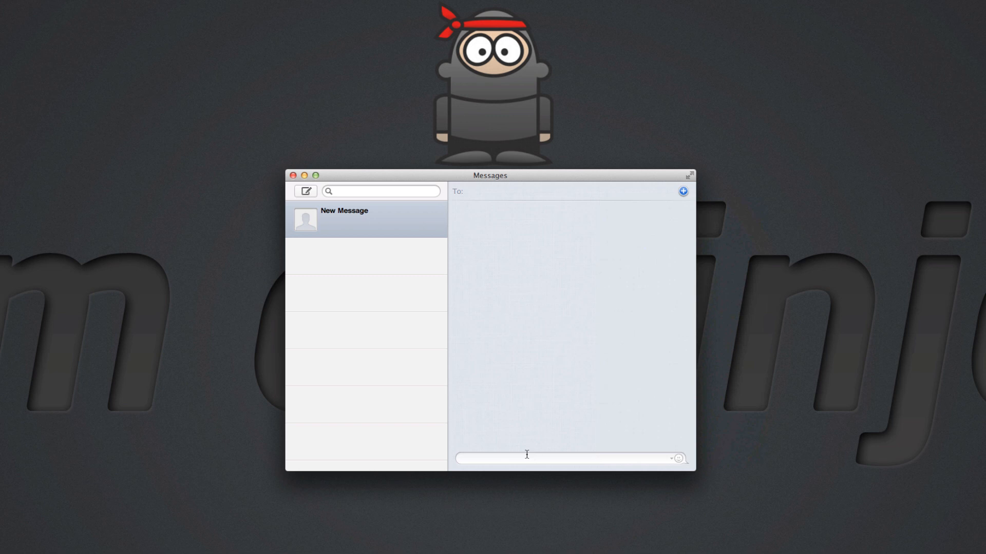
text(hey)
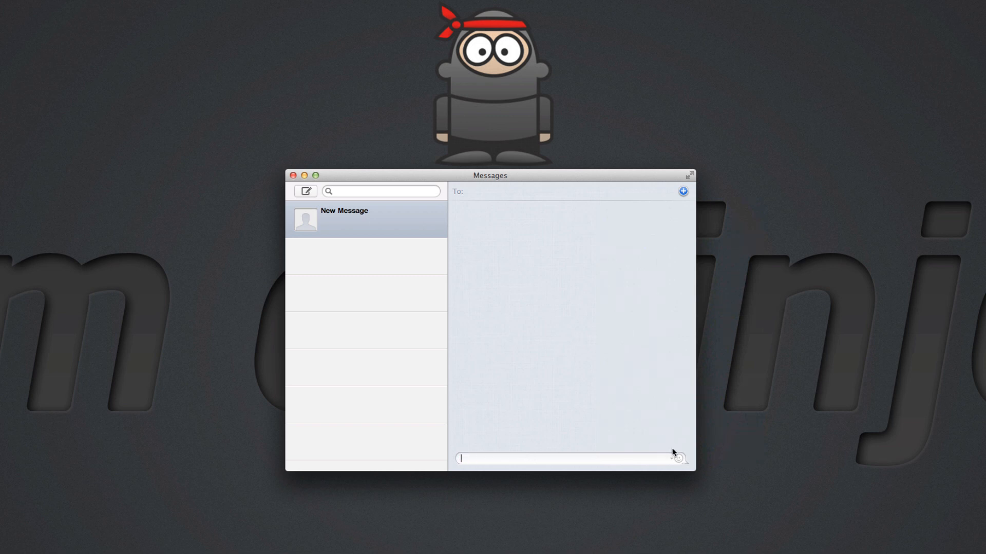
click(679, 458)
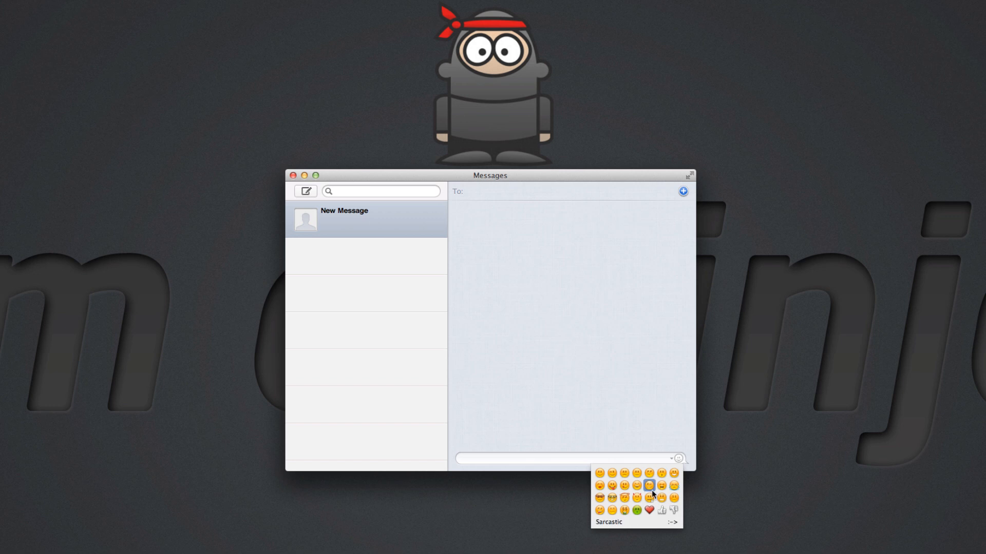
mouse_move(623, 485)
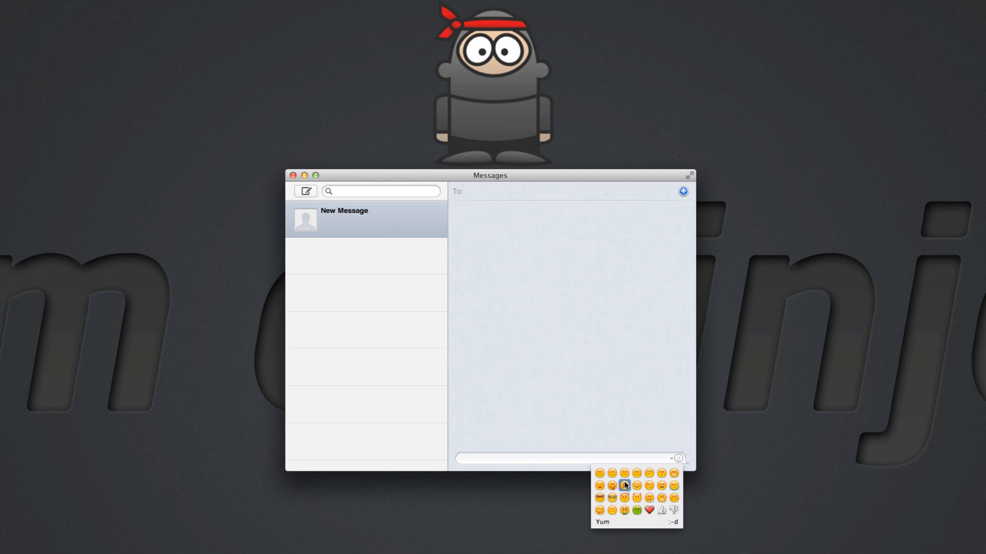
click(626, 485)
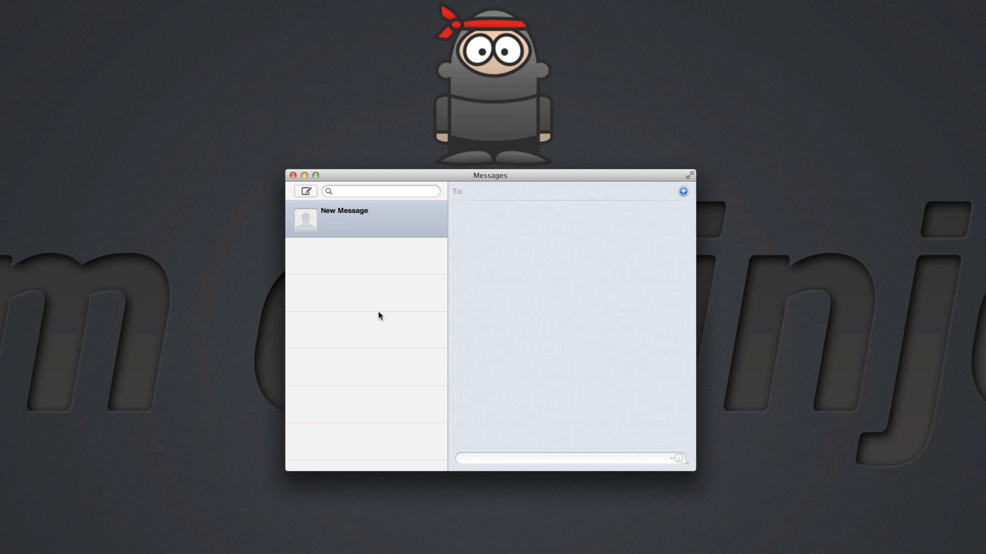
click(560, 458)
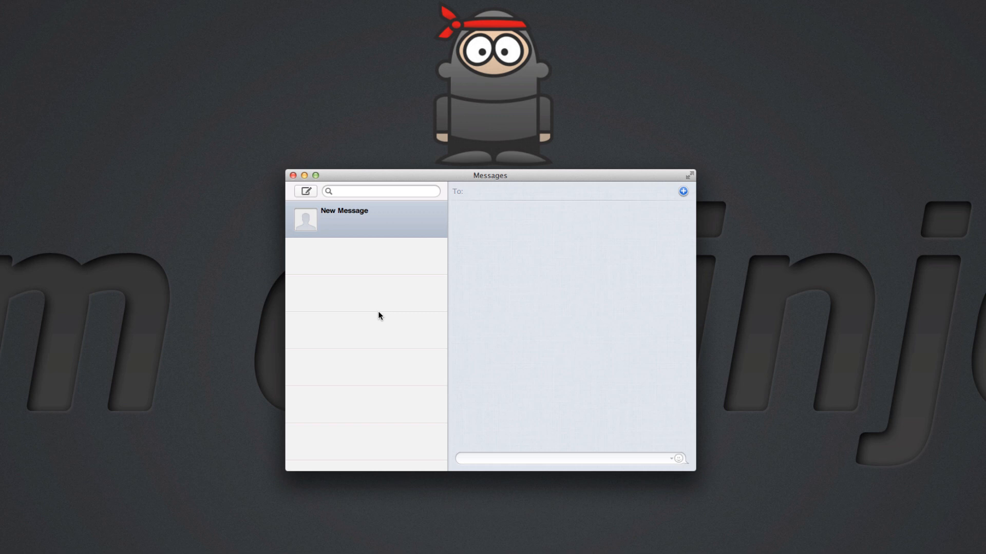
click(560, 458)
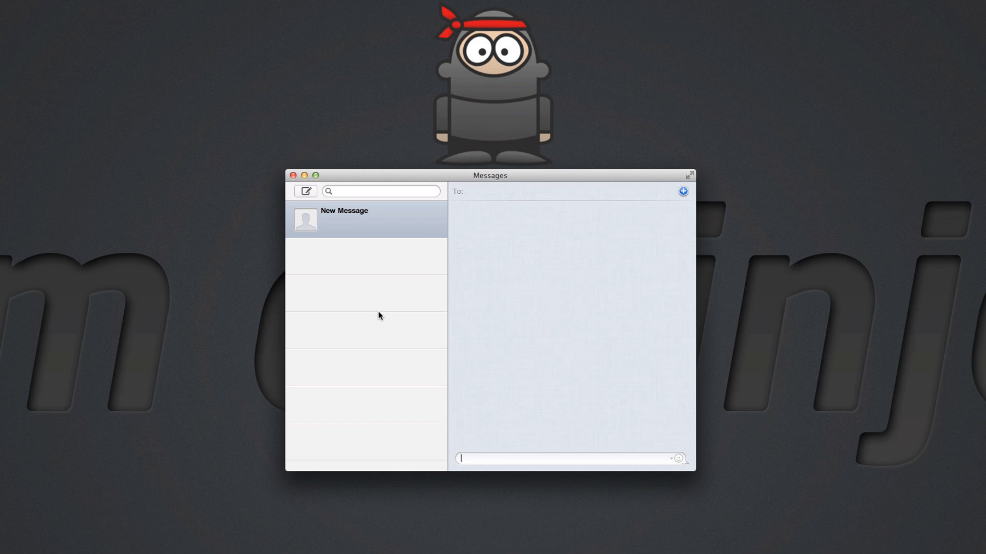